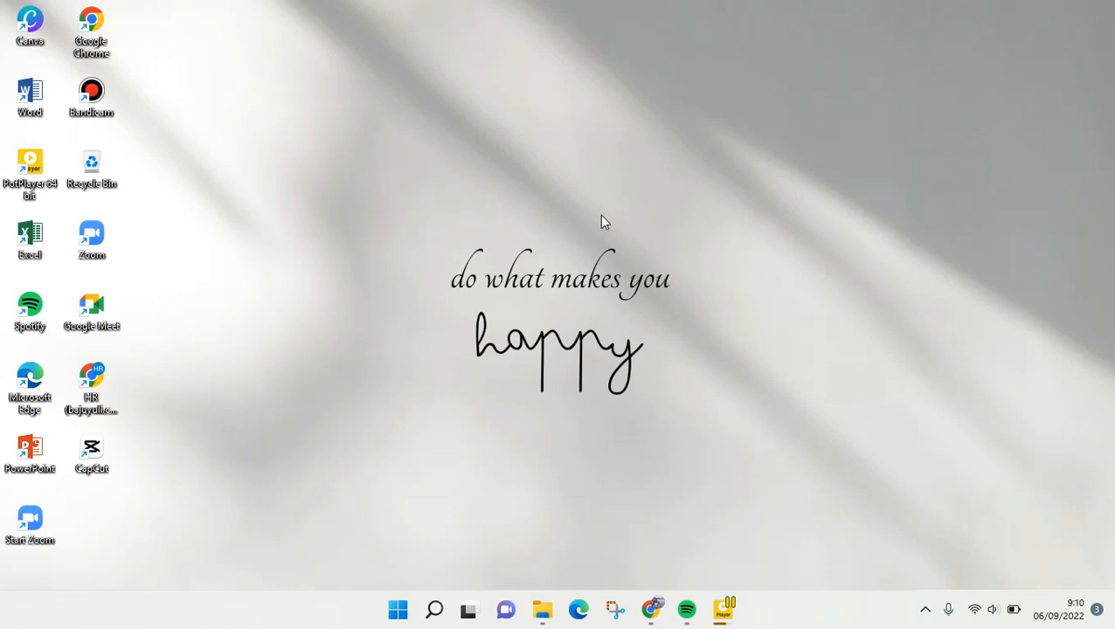
mouse_move(112, 255)
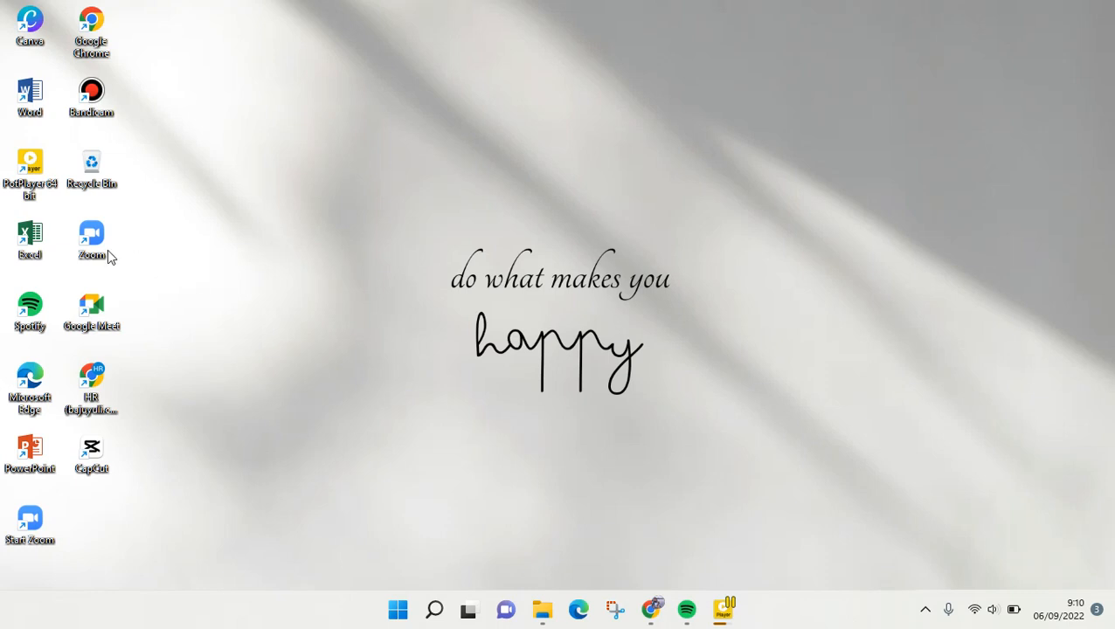
Launch Zoom from the desktop shortcut to reach its home screen
double_click(91, 241)
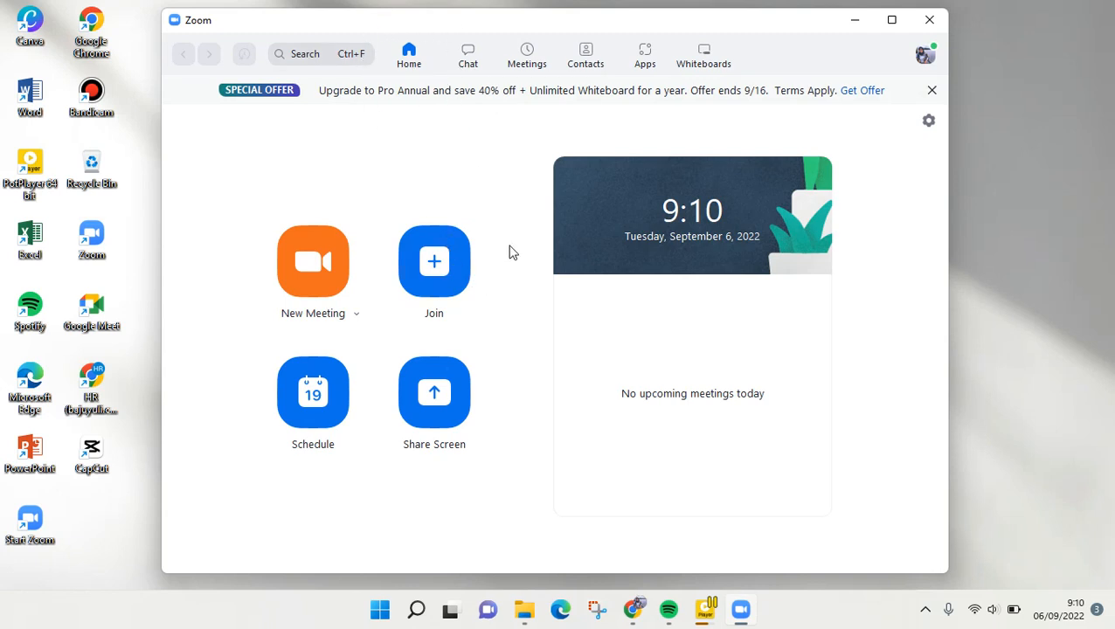
mouse_move(478, 277)
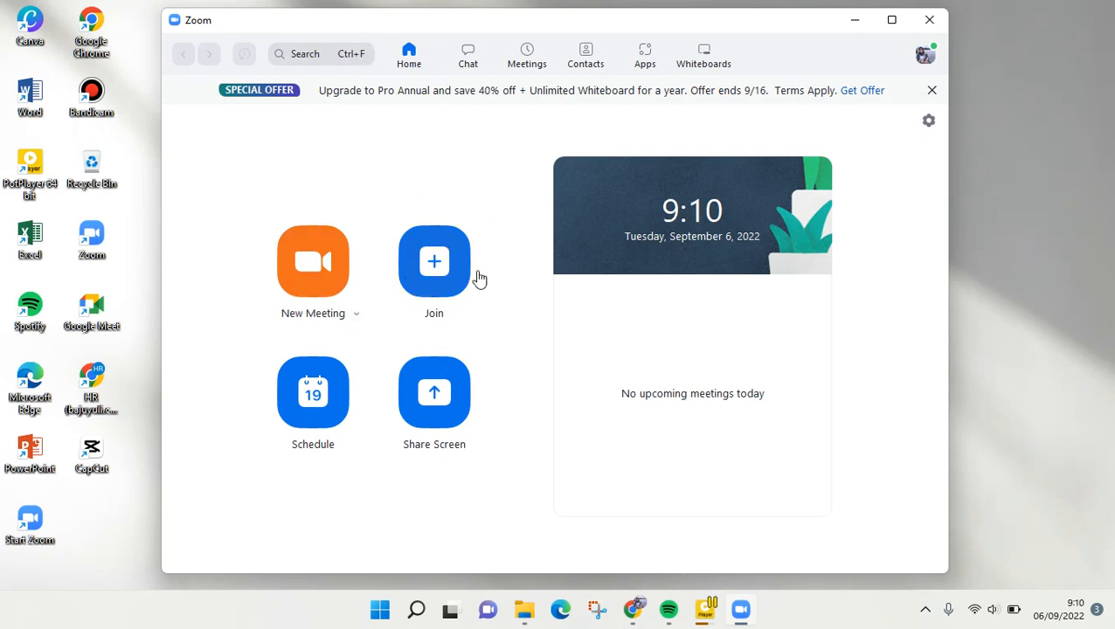
mouse_move(433, 262)
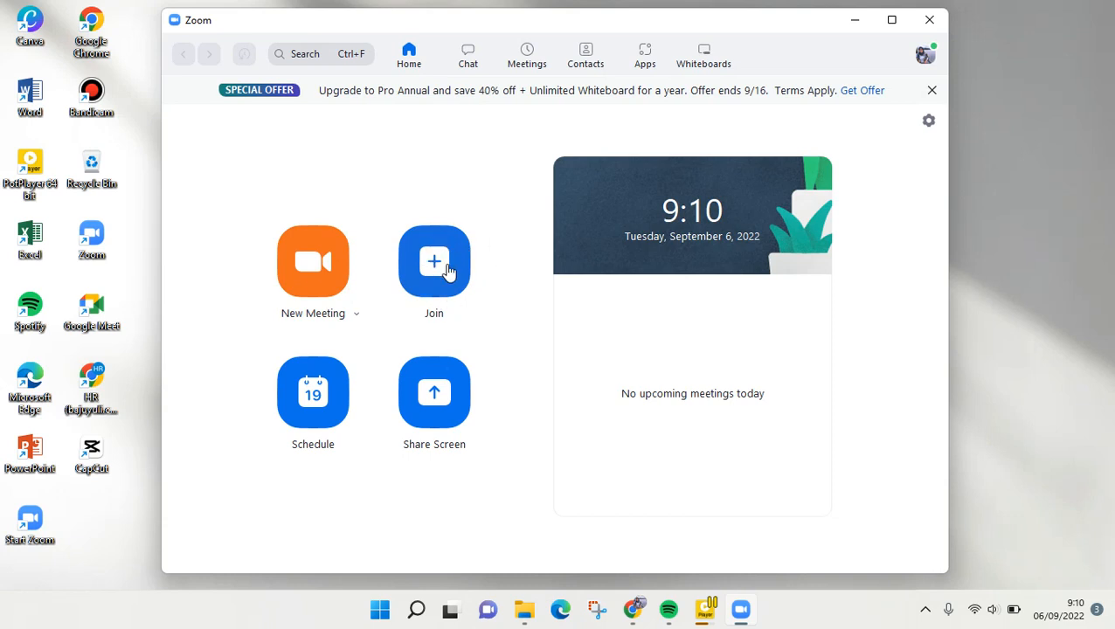
Bring up the Join Meeting dialog from the Zoom home screen
click(434, 262)
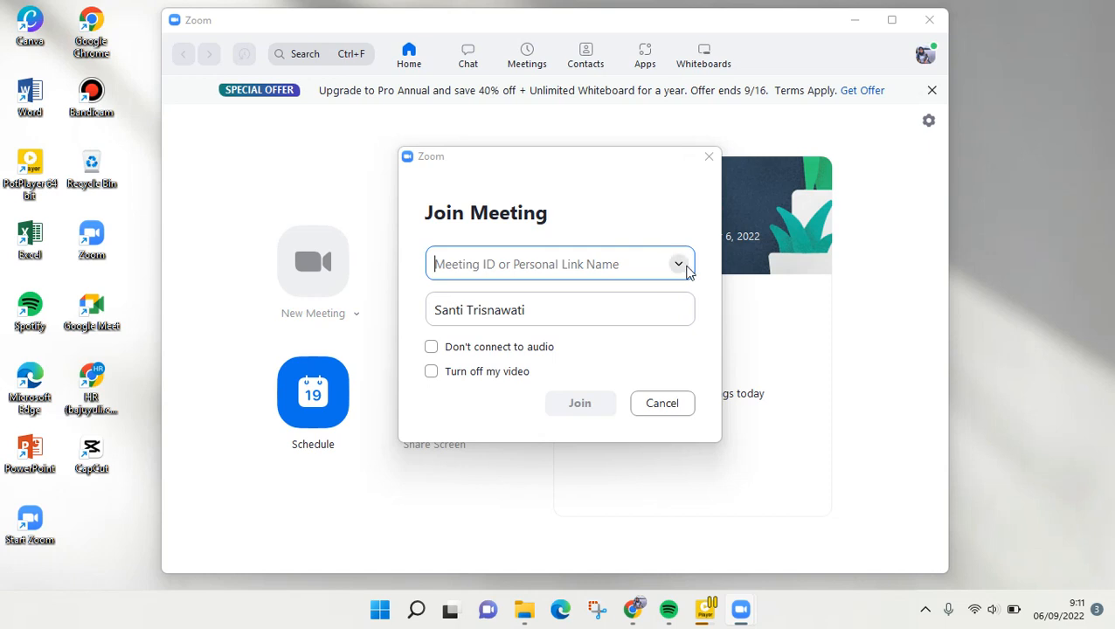
Expand the Meeting ID history list showing past meetings and Clear History
click(677, 262)
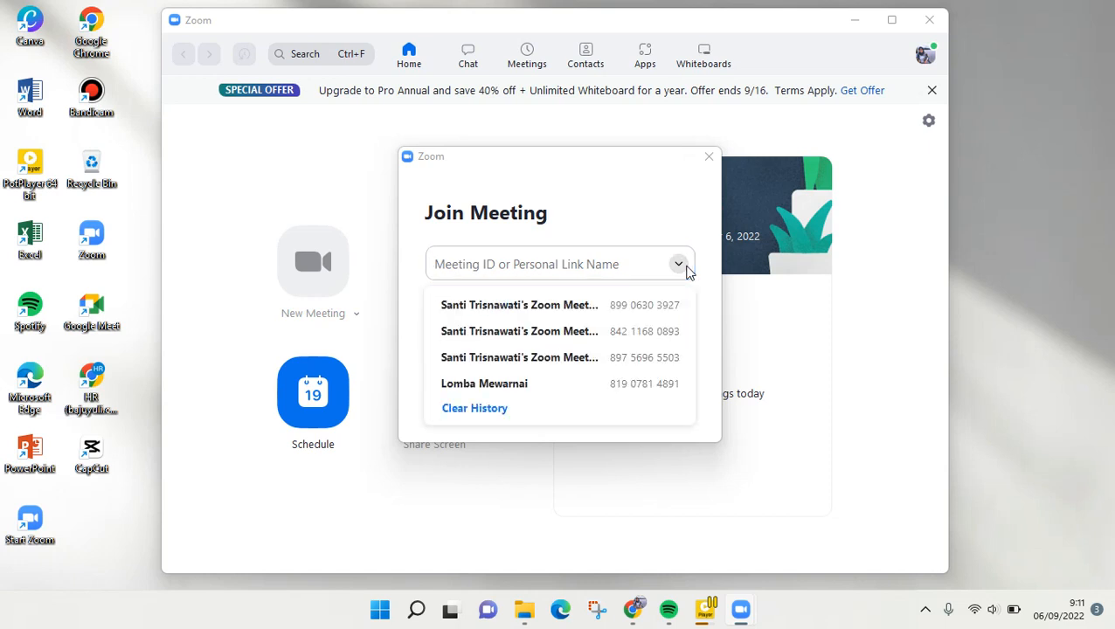
mouse_move(550, 384)
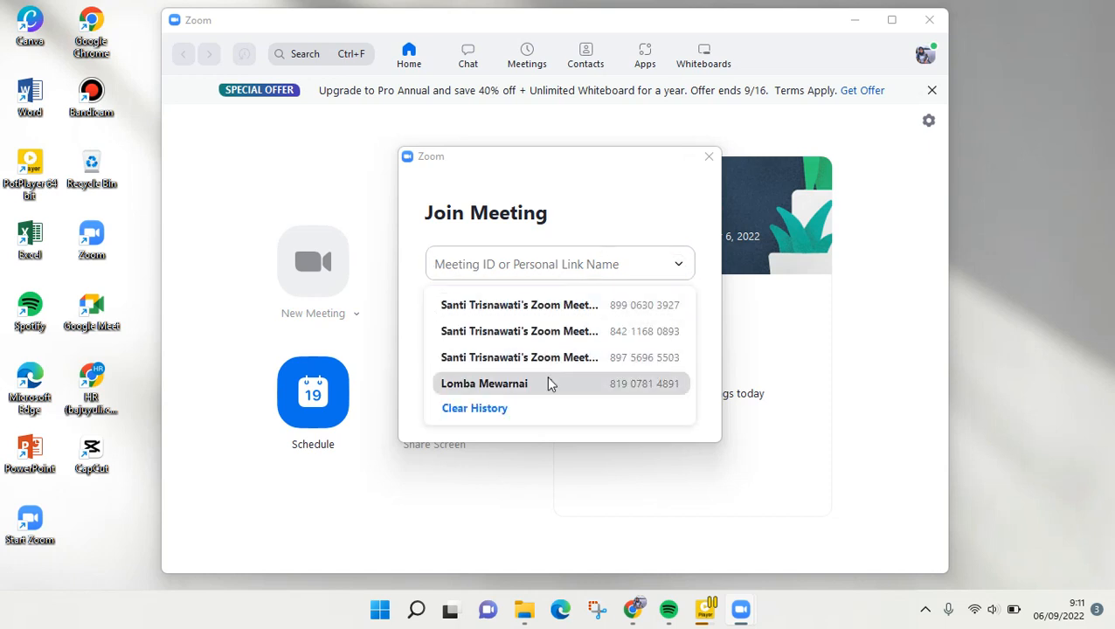
mouse_move(548, 388)
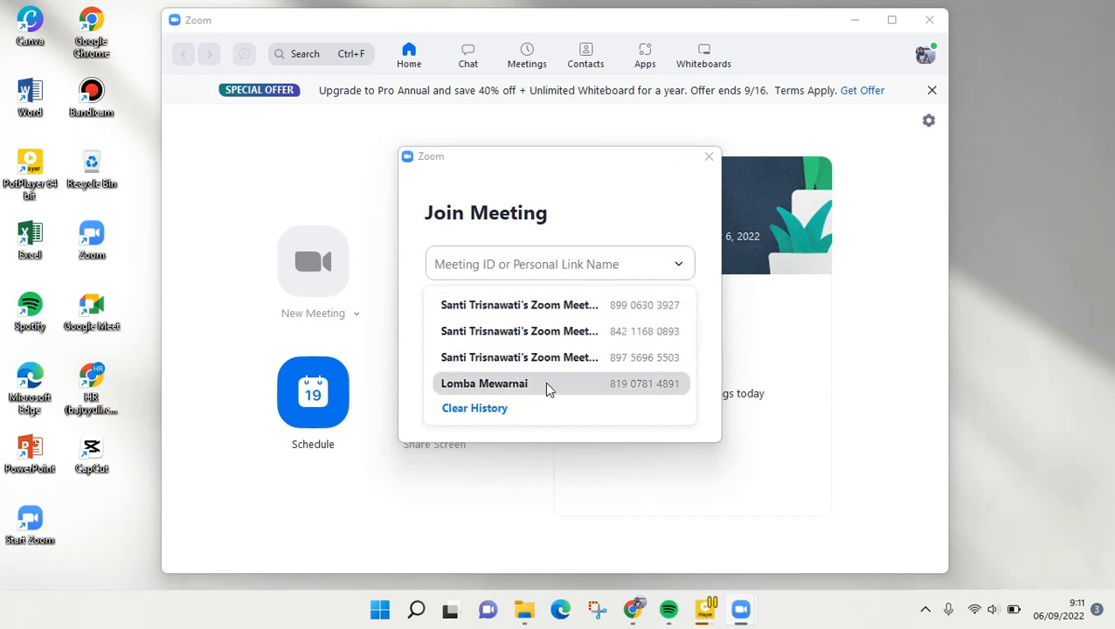
mouse_move(583, 325)
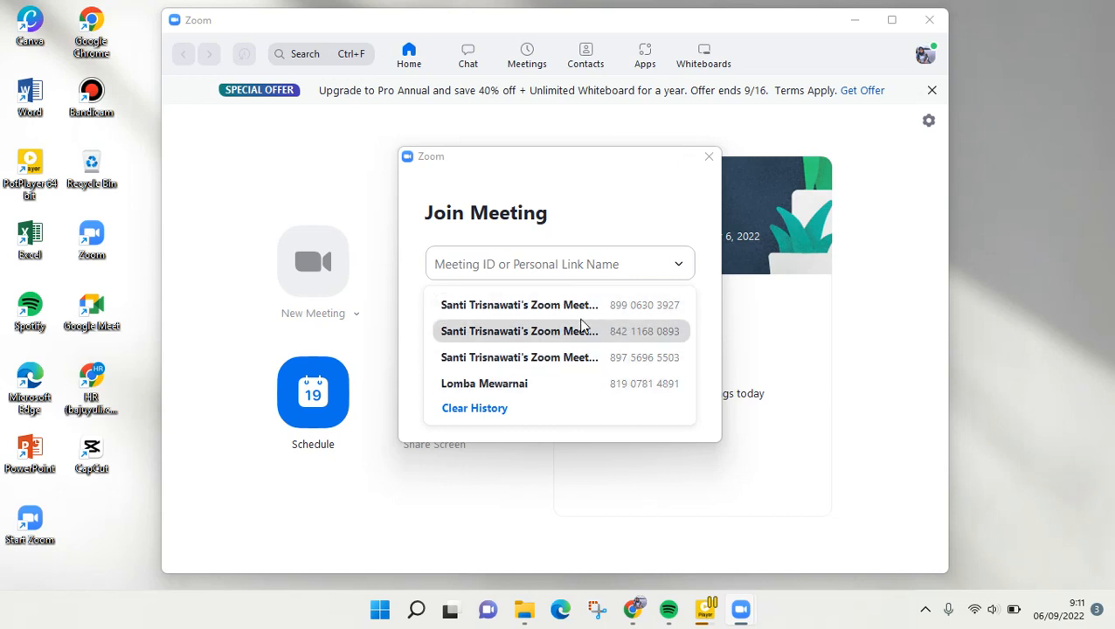
mouse_move(611, 360)
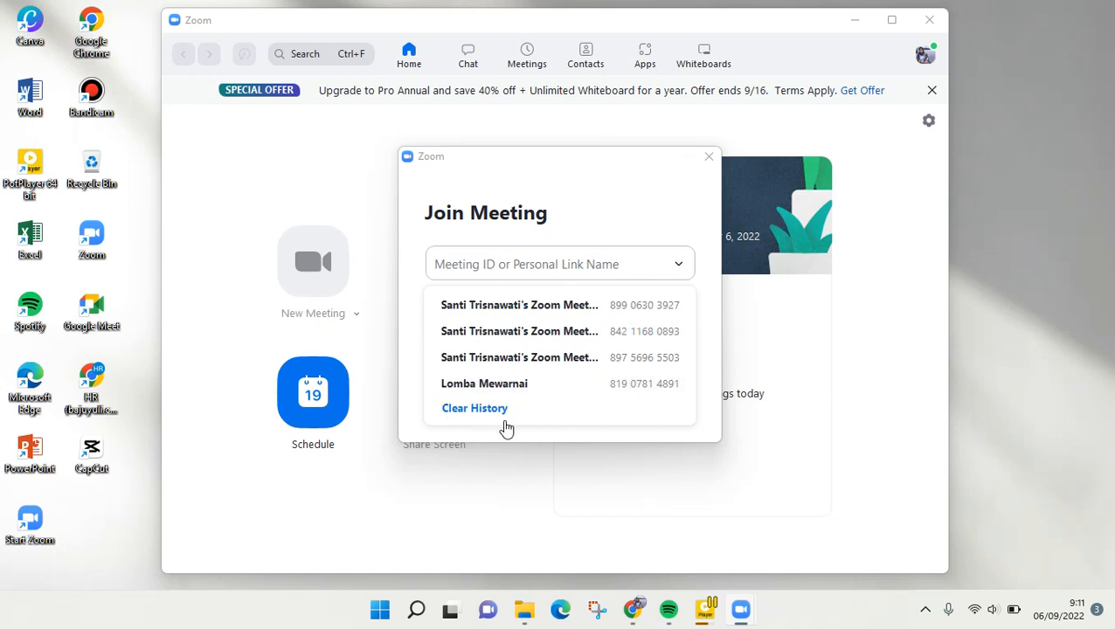
mouse_move(510, 382)
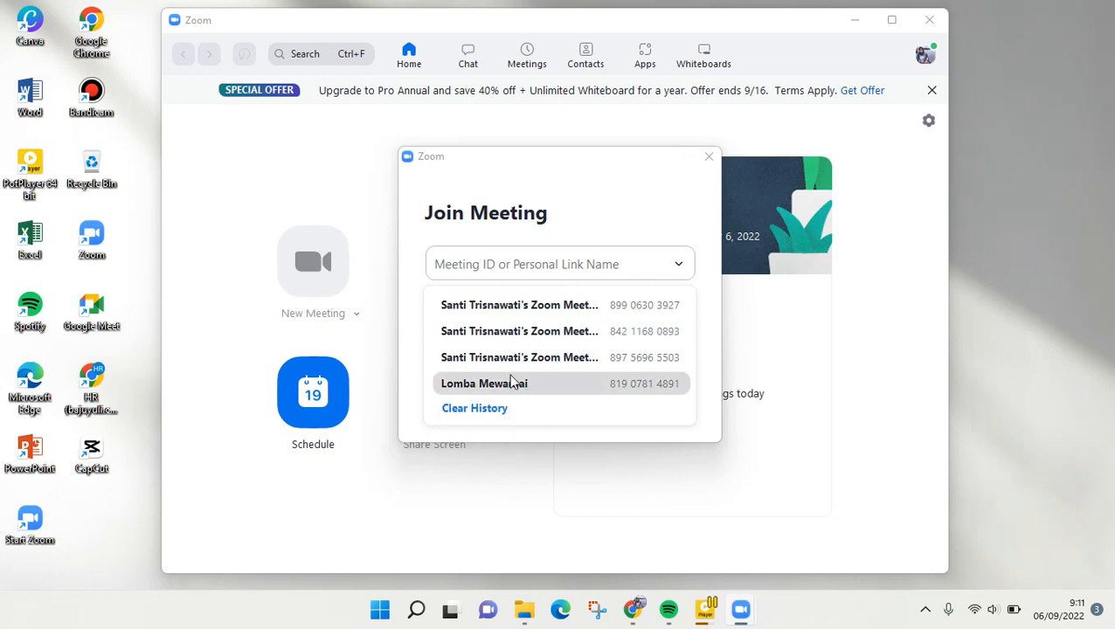
mouse_move(519, 357)
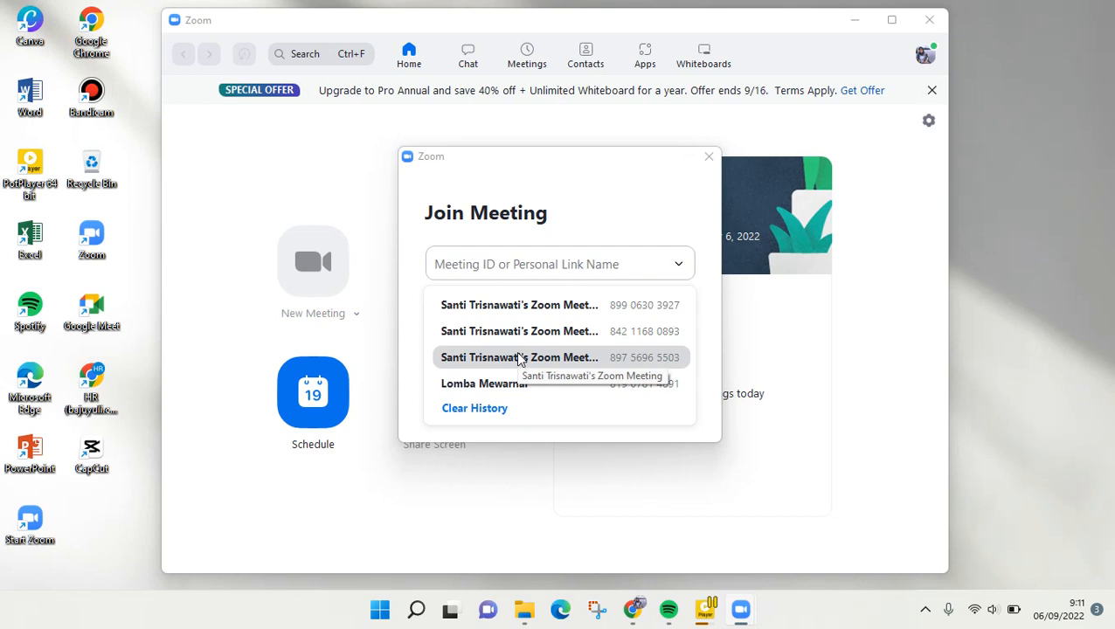
mouse_move(521, 362)
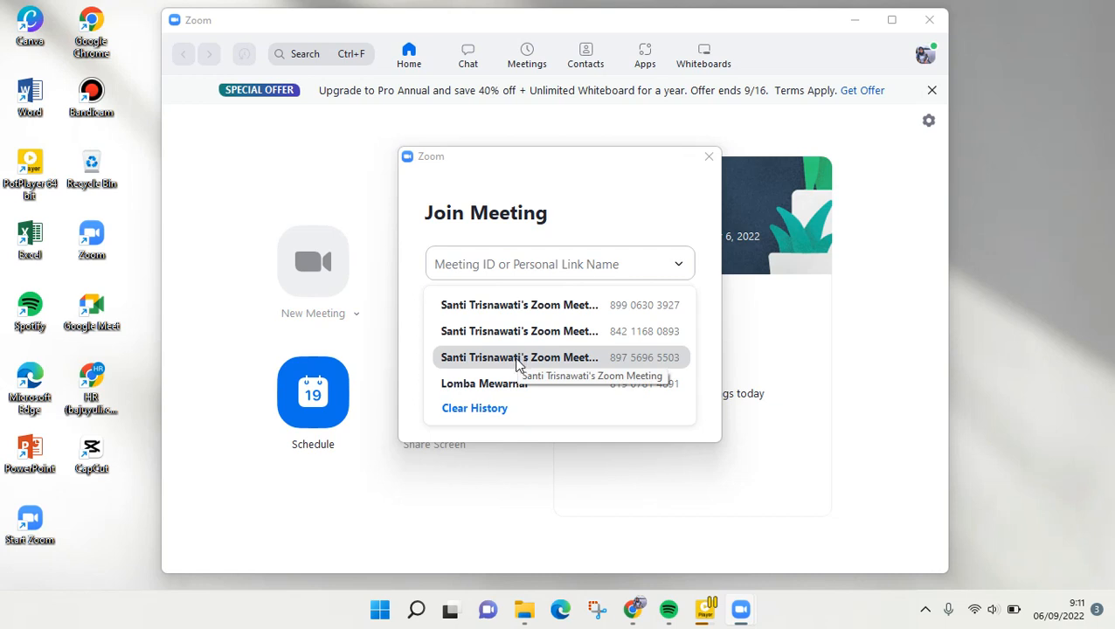
mouse_move(915, 314)
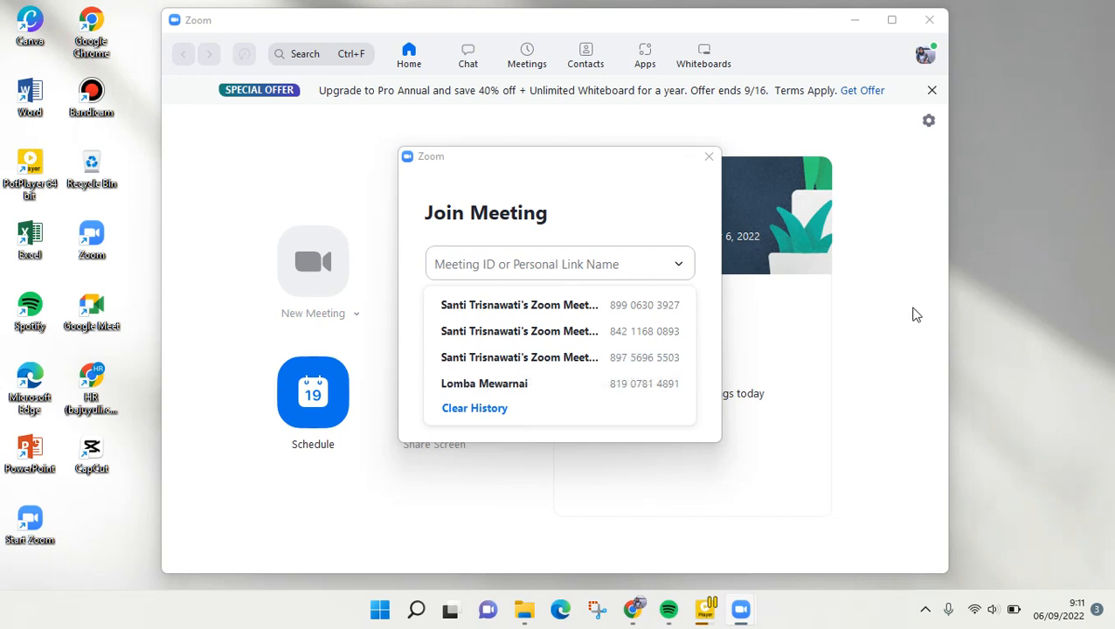
Dismiss the meeting history list, leaving the Join Meeting form with an empty ID
click(519, 304)
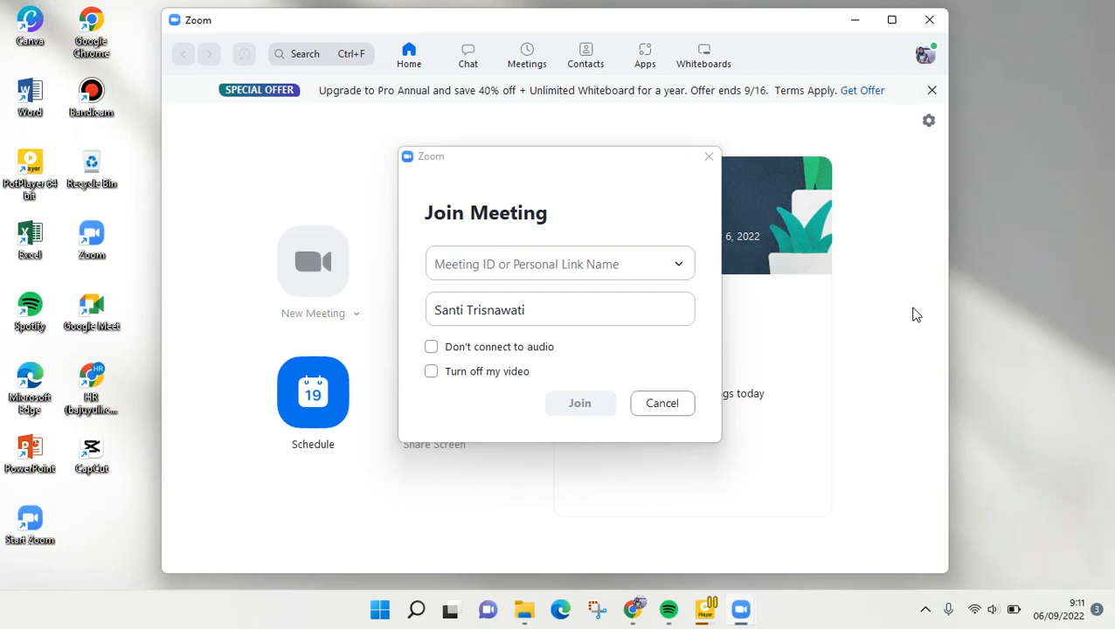
mouse_move(900, 321)
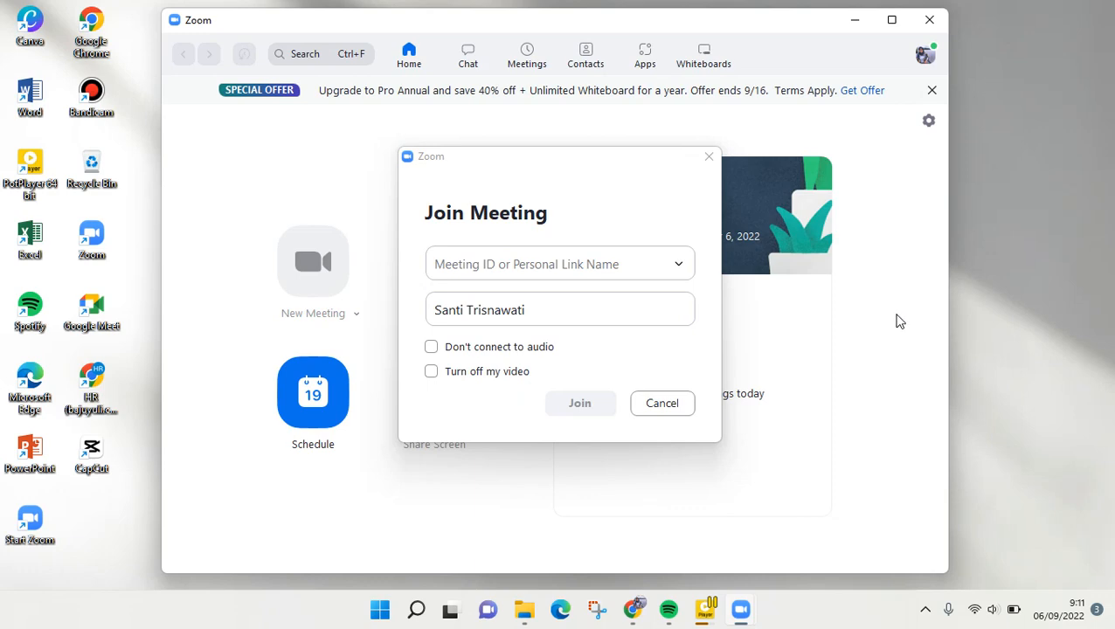